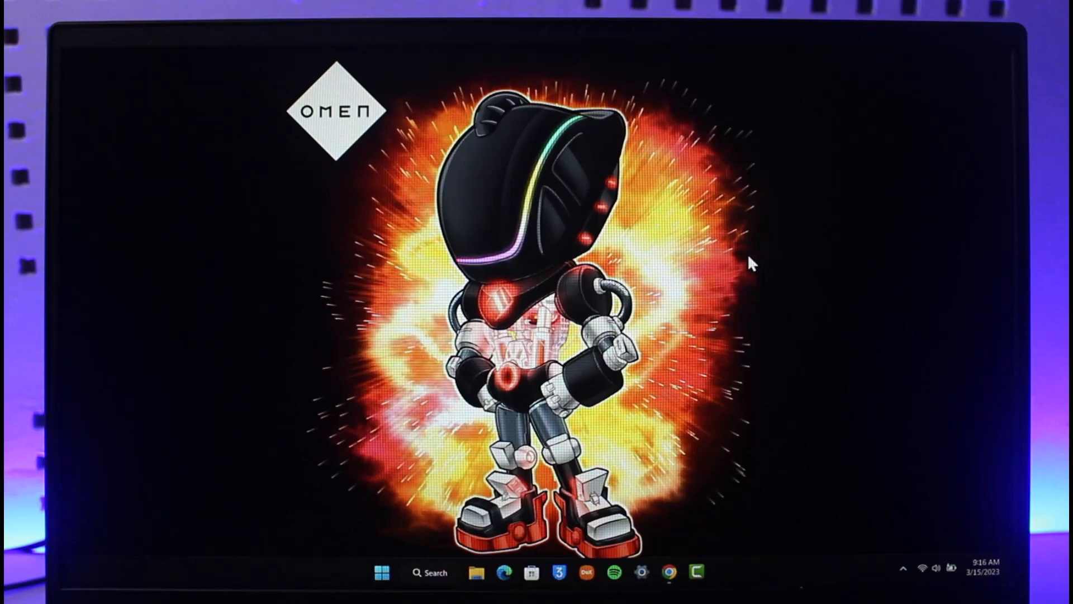
pyautogui.moveTo(697, 534)
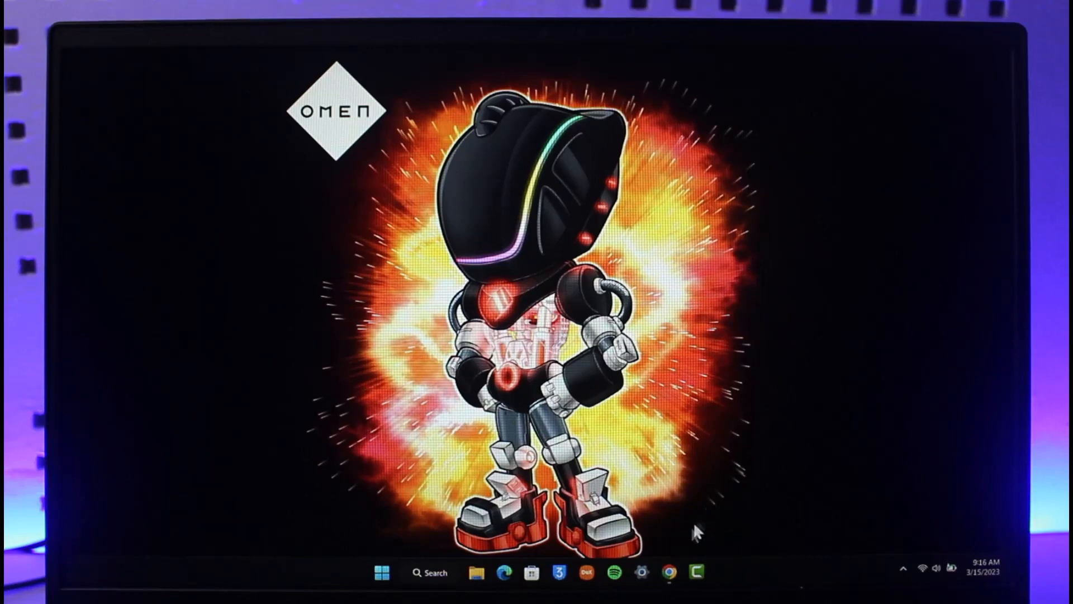
# Launch Chrome and reach the ChatGPT welcome page at chat.openai.com
pyautogui.click(670, 573)
pyautogui.write('chat.openai.com')
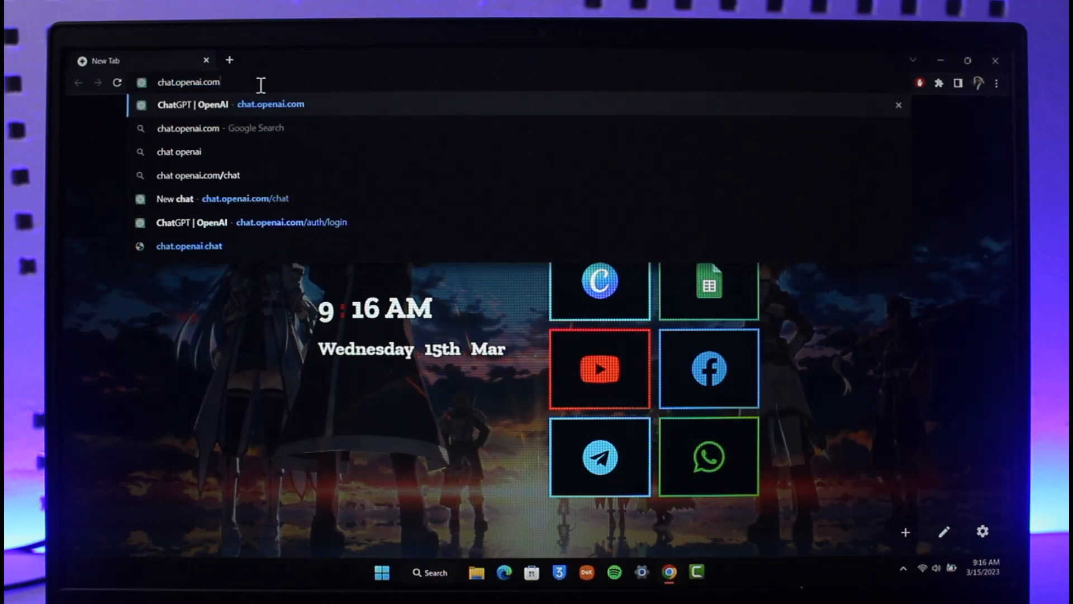
pyautogui.moveTo(301, 78)
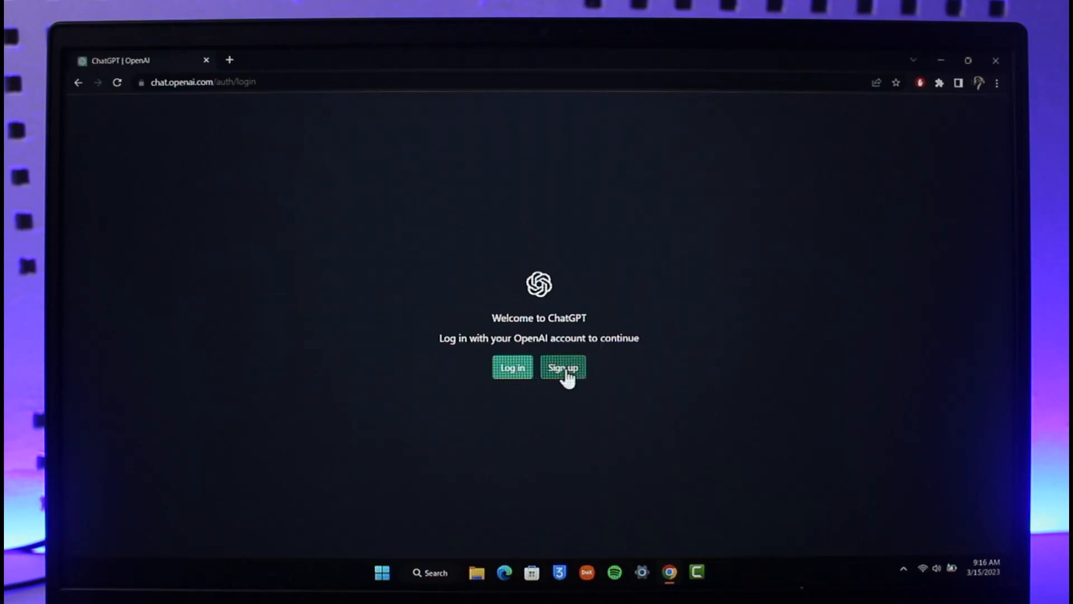
pyautogui.moveTo(657, 340)
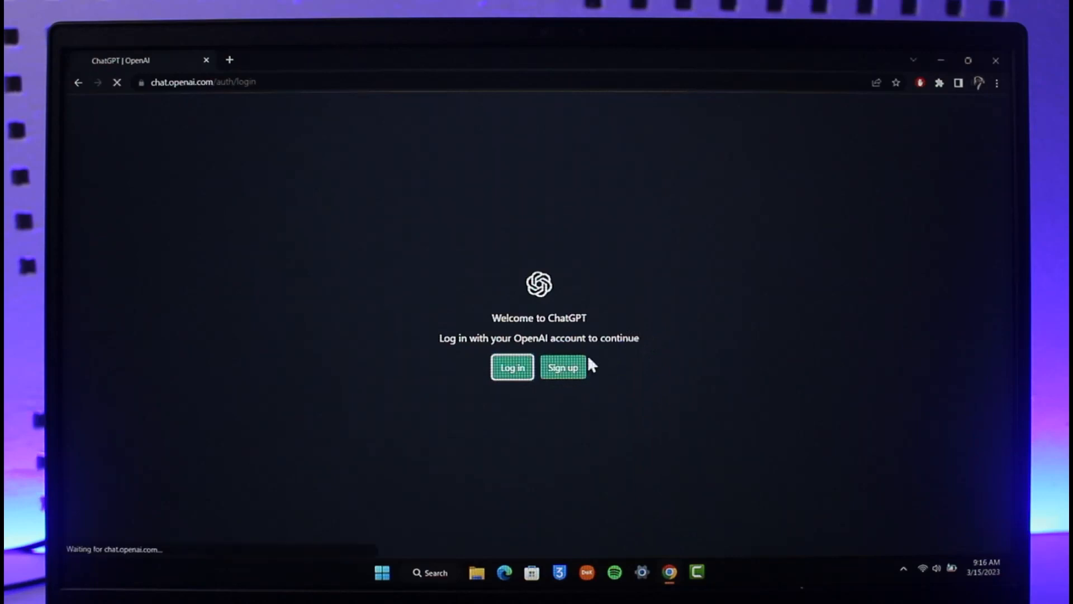
# Choose Log in to reach the OpenAI 'Welcome back' sign-in page
pyautogui.click(512, 366)
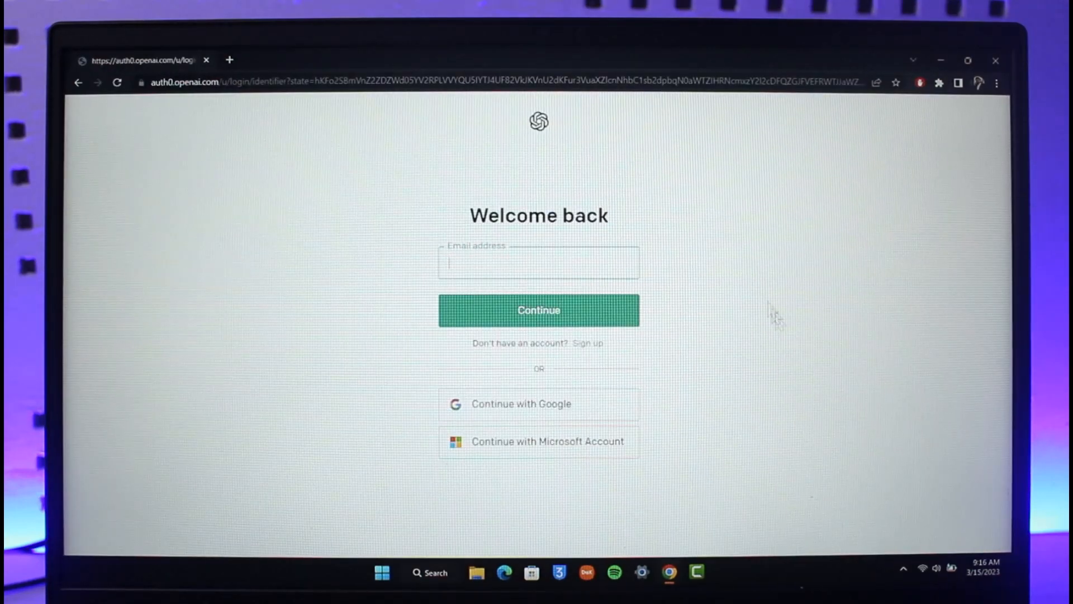
pyautogui.moveTo(603, 263)
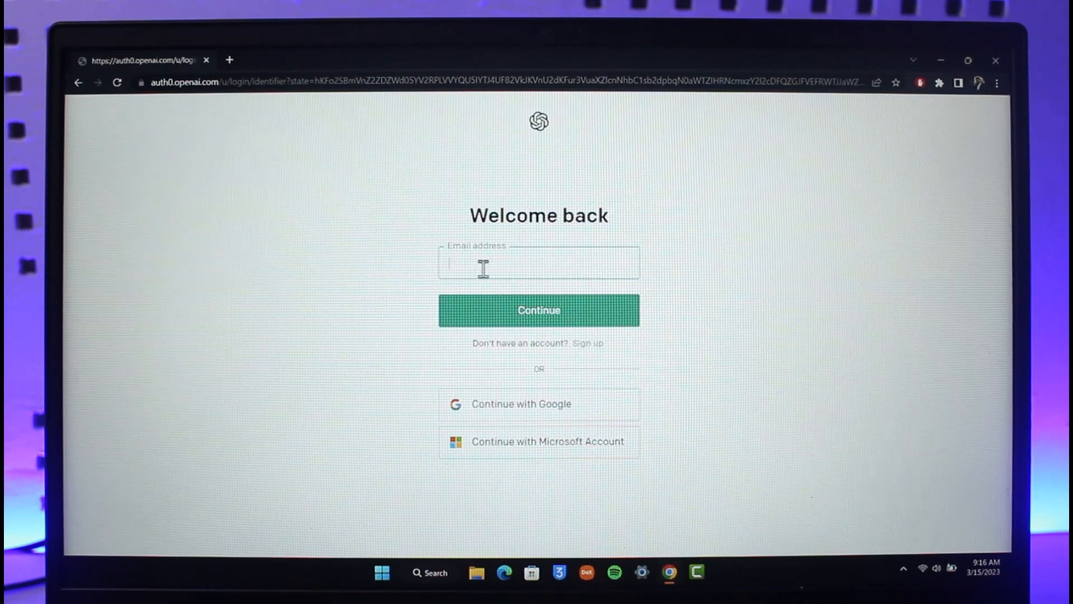
pyautogui.moveTo(643, 247)
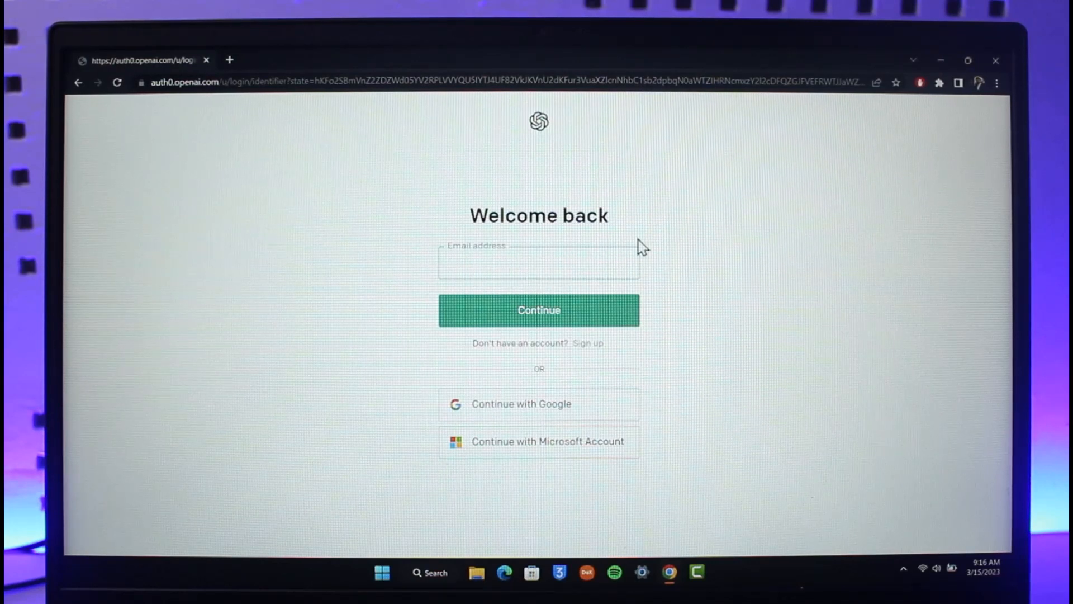
pyautogui.moveTo(546, 421)
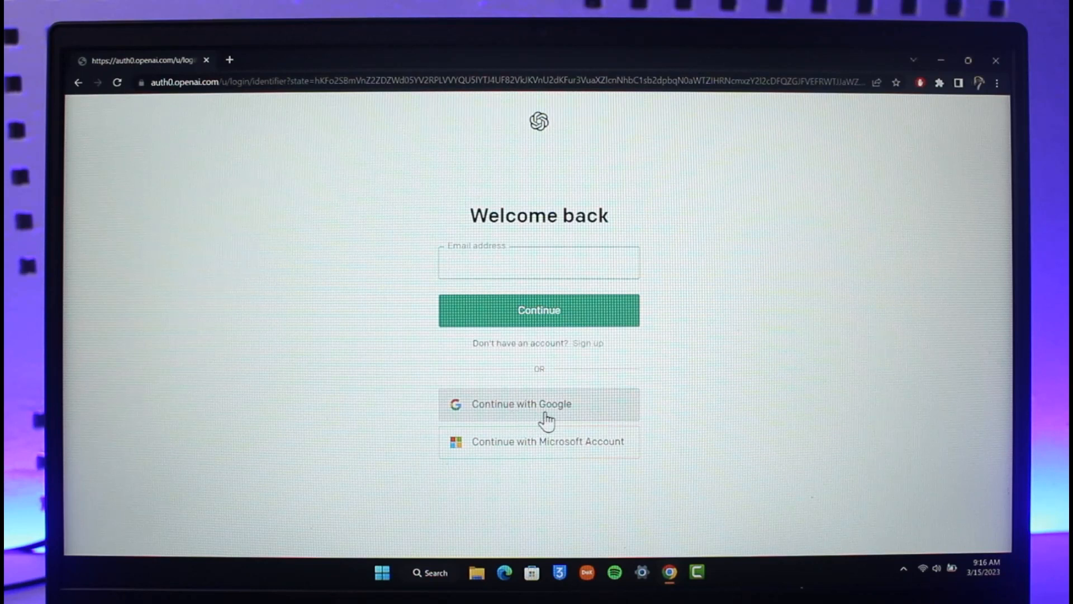
pyautogui.moveTo(607, 461)
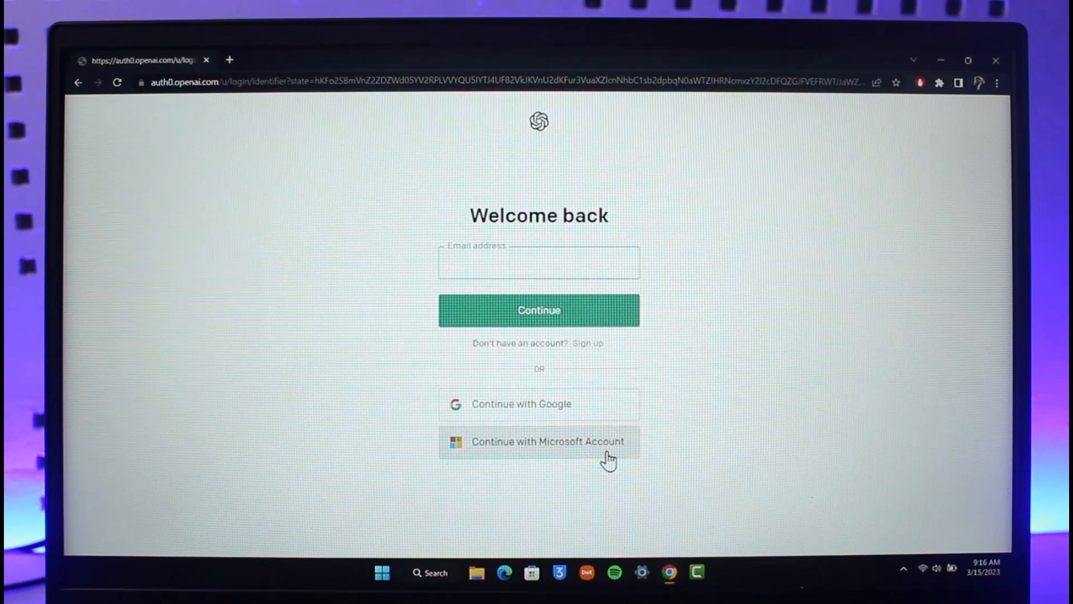
# Sign in via Continue with Google, selecting the Google account to reach the chat home page
pyautogui.click(538, 405)
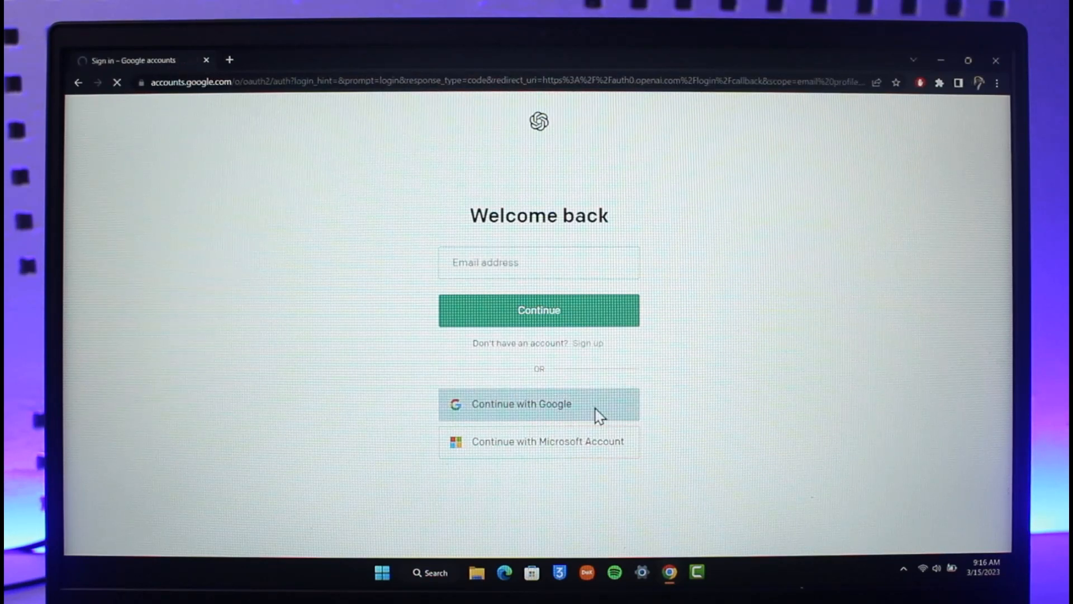
pyautogui.click(539, 404)
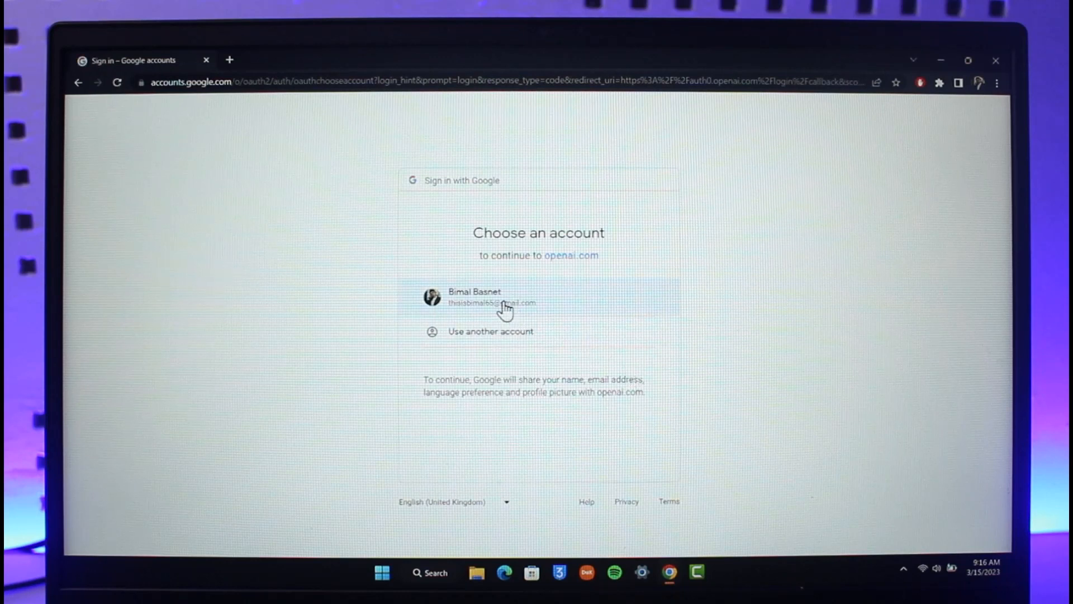
pyautogui.click(503, 302)
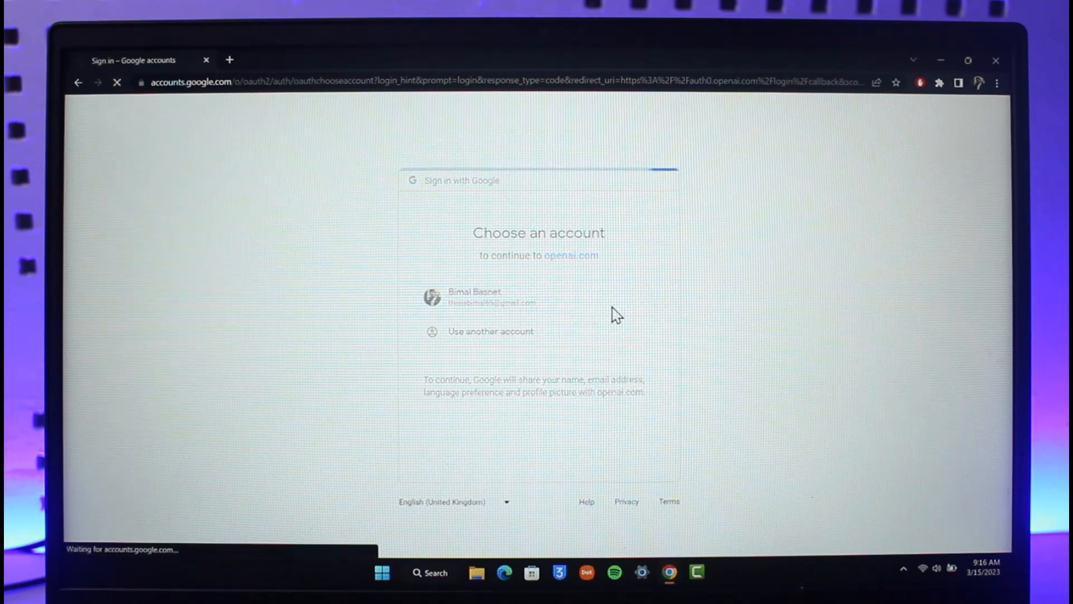
pyautogui.click(479, 298)
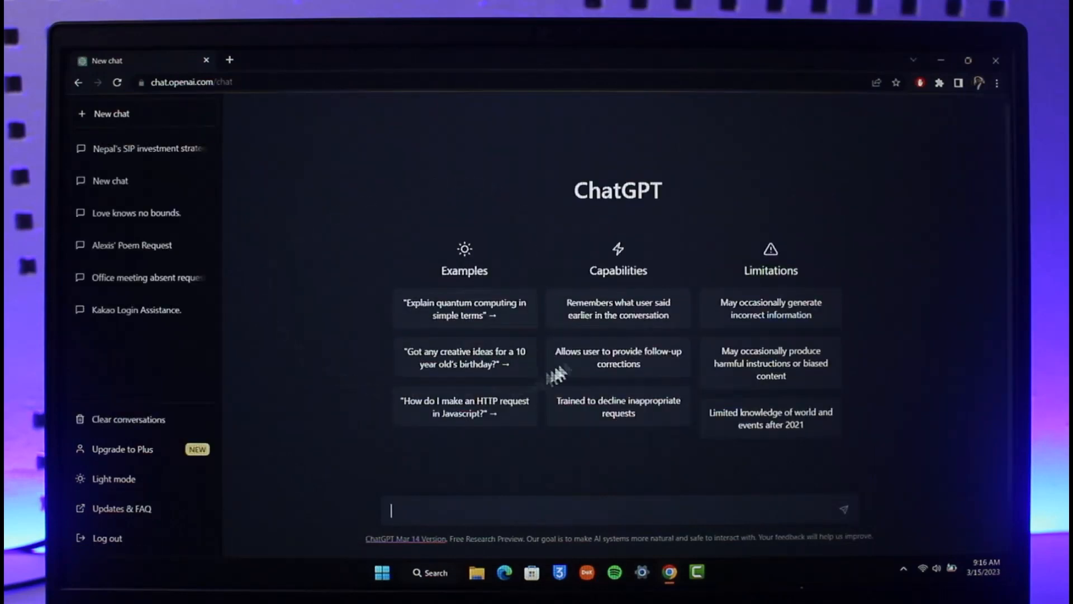
pyautogui.moveTo(347, 275)
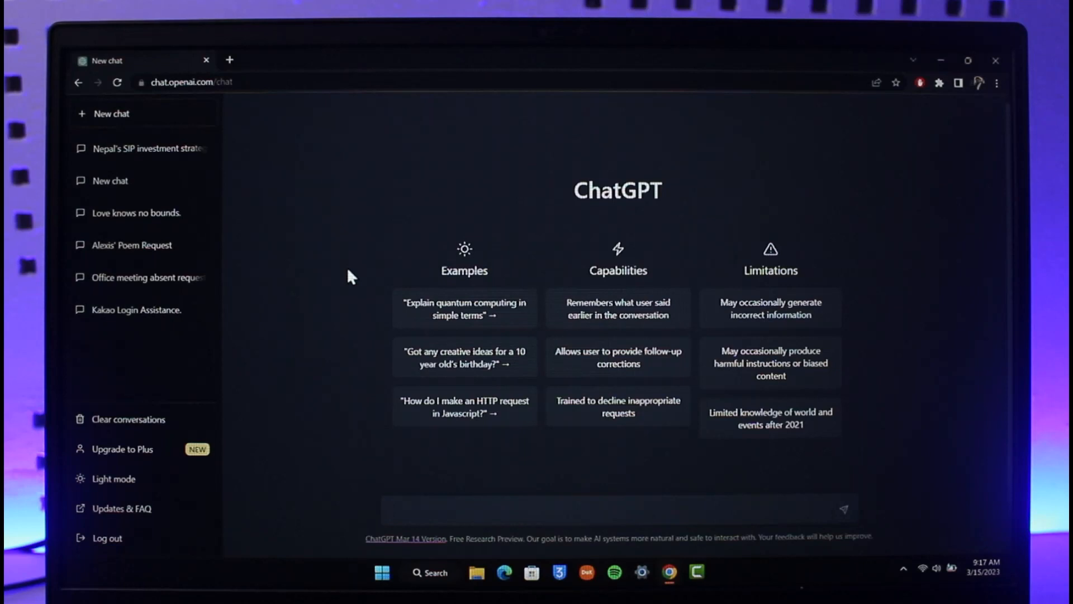
pyautogui.moveTo(422, 341)
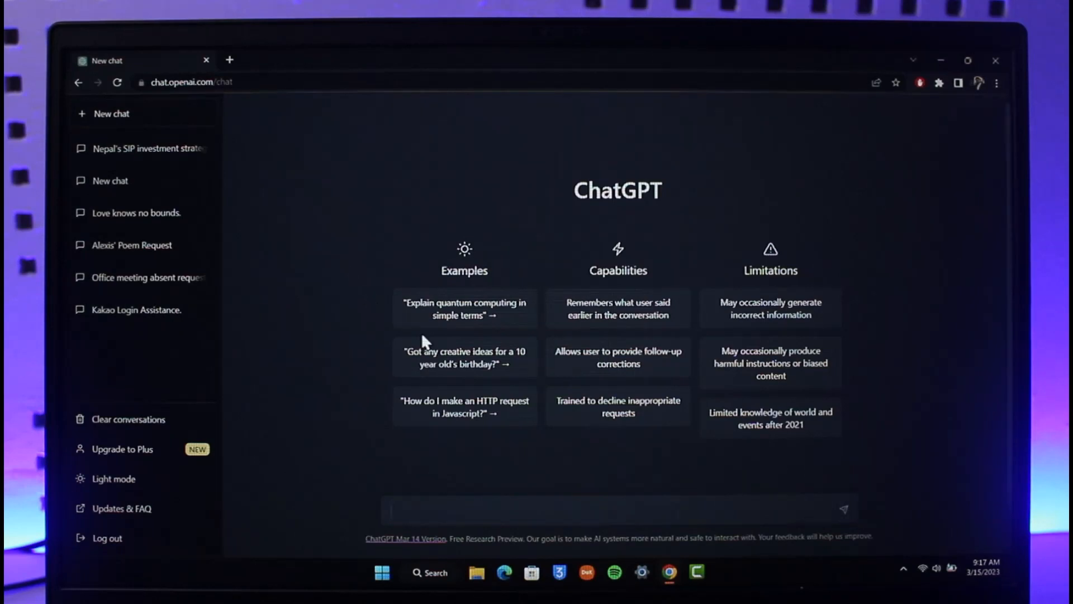